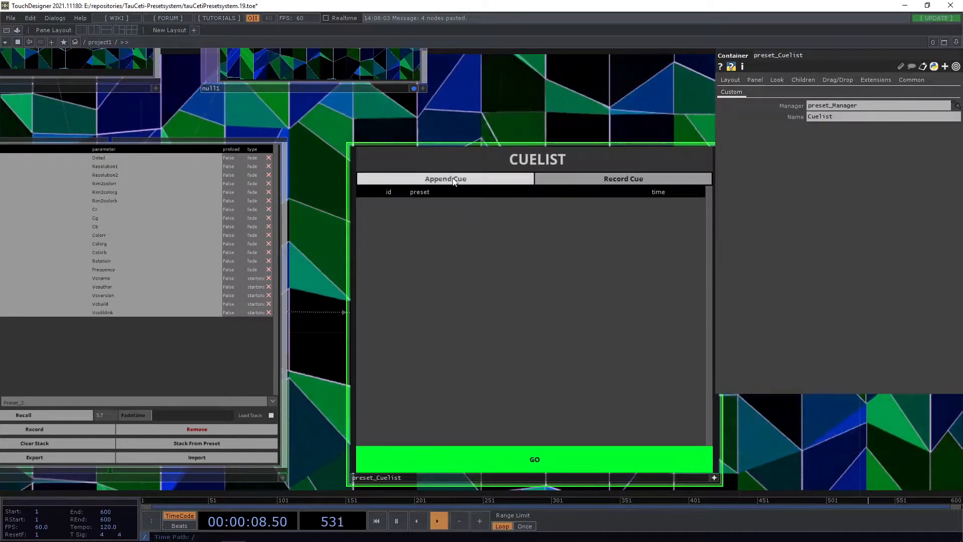
Append the current preset as a new 5-second cue alongside Preset_2 in the cuelist
{"action": "left_click", "coordinate": [444, 178]}
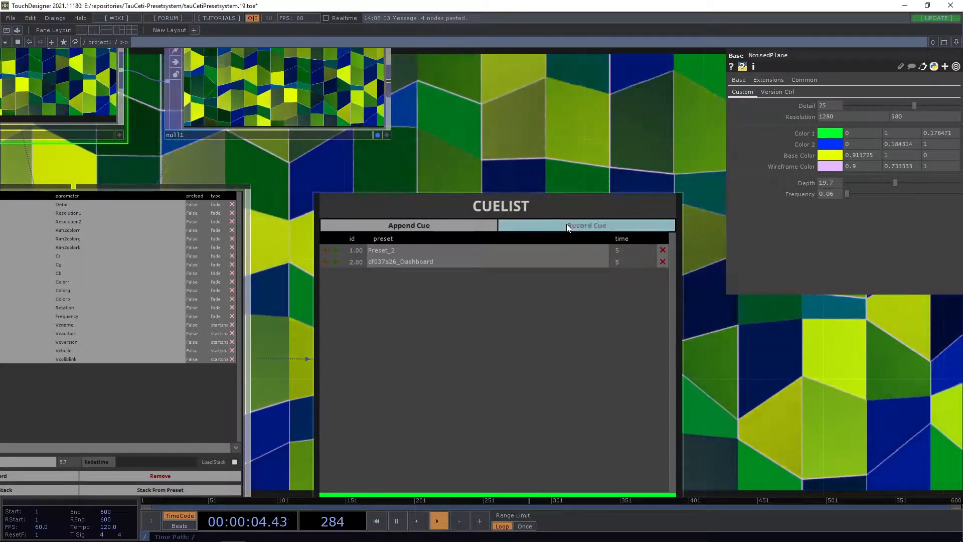
Record a preset named We_can_simply_add_a_name and confirm it as the third cue
{"action": "left_click", "coordinate": [585, 225]}
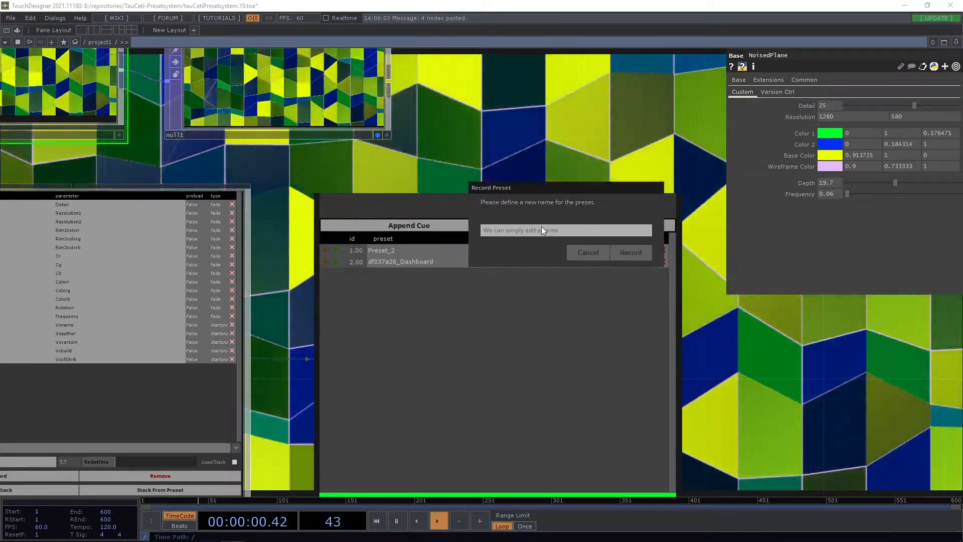
{"action": "left_click", "coordinate": [630, 252]}
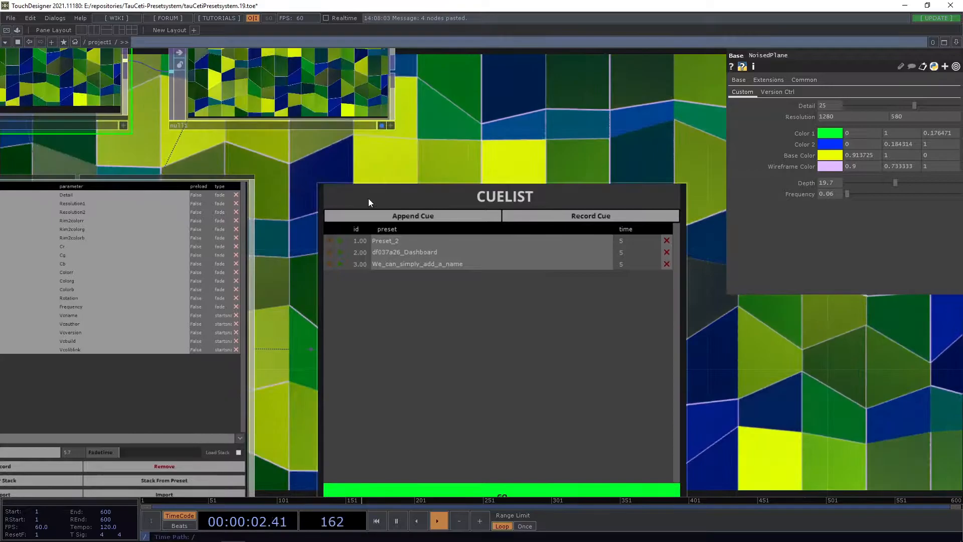
Fire GO so the df037a26_Dashboard cue becomes current and its look plays
{"action": "left_click", "coordinate": [424, 247]}
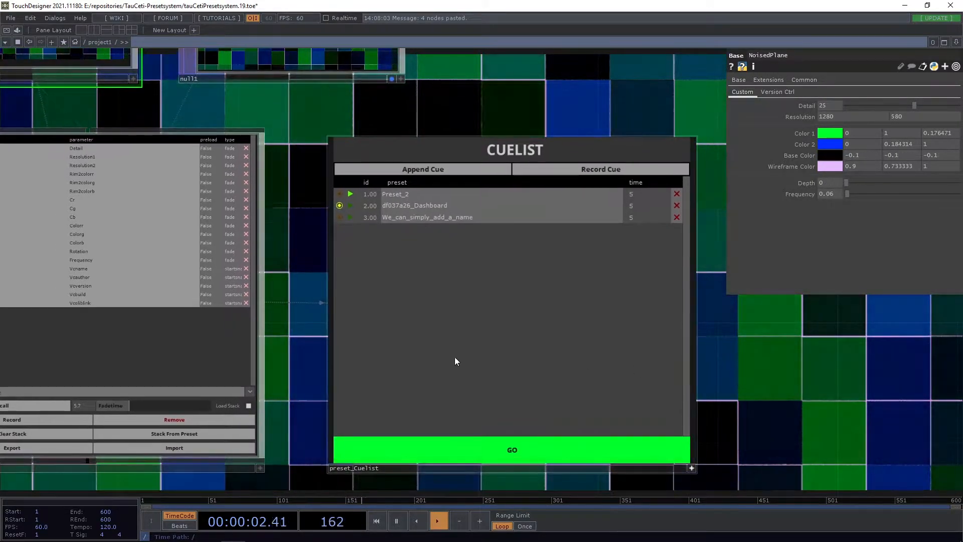
{"action": "left_click", "coordinate": [512, 450]}
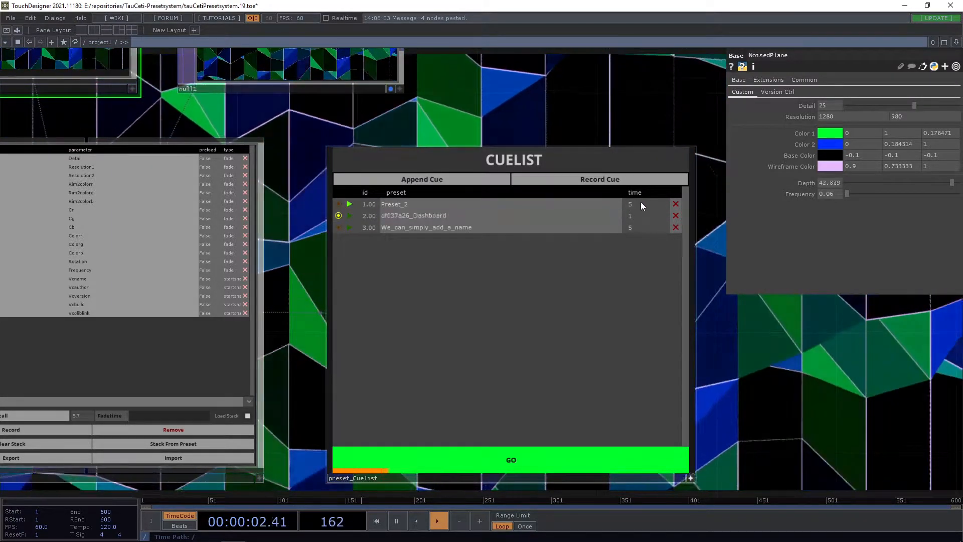
Edit the dashboard cue's time field down from 5 to 1 second and confirm
{"action": "left_click", "coordinate": [417, 215]}
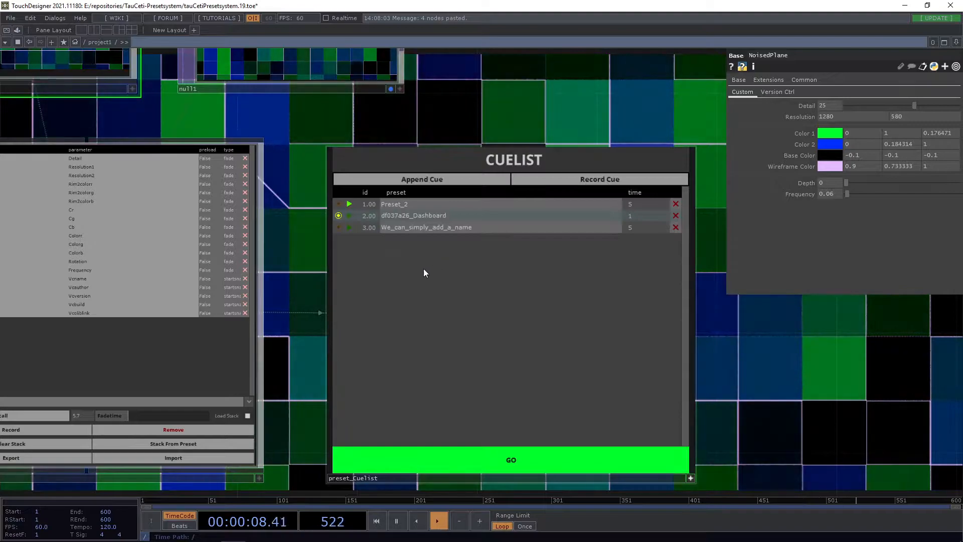
{"action": "left_click", "coordinate": [423, 203]}
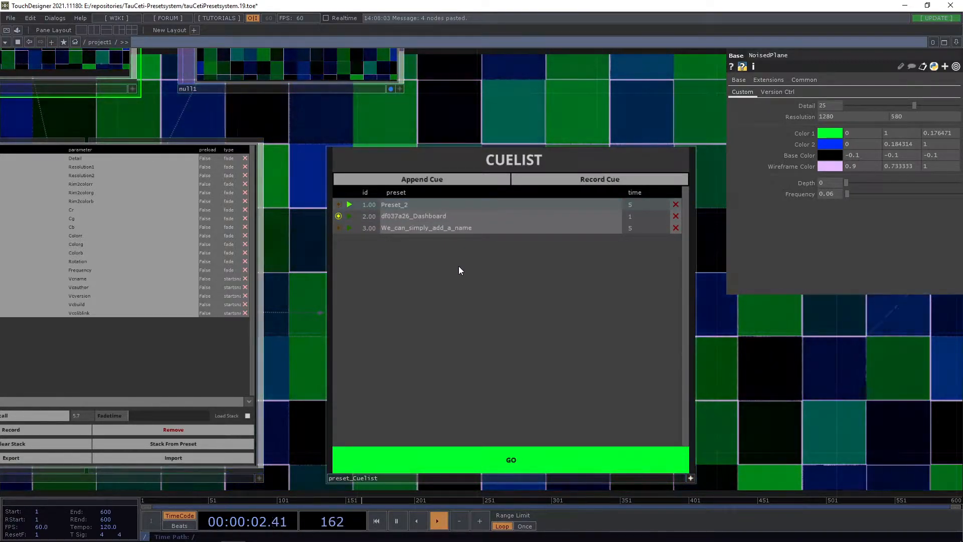
Begin editing the cue ID field to renumber the dashboard cue first
{"action": "left_click", "coordinate": [393, 204]}
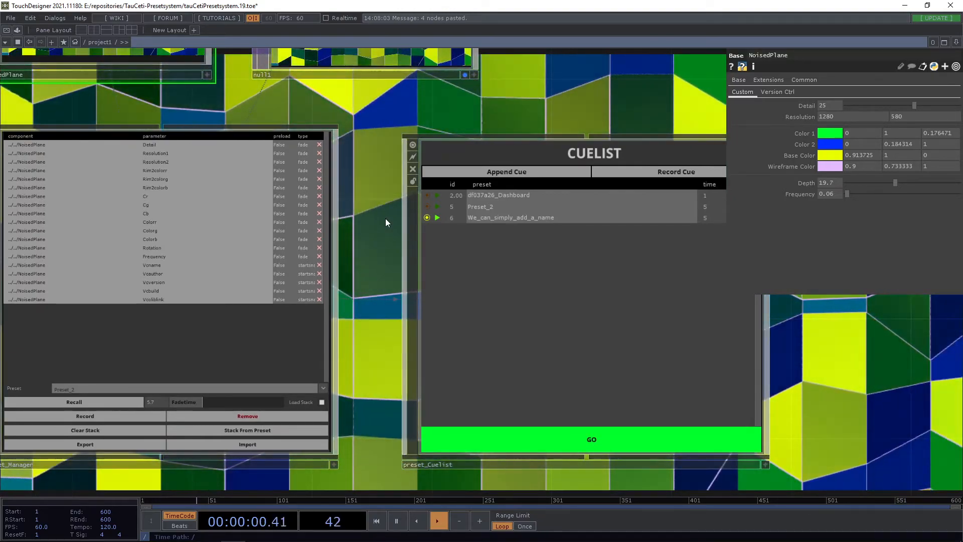
Start the timeline playing again with the renumbered cuelist (2, 5, 6) intact
{"action": "left_click", "coordinate": [438, 521]}
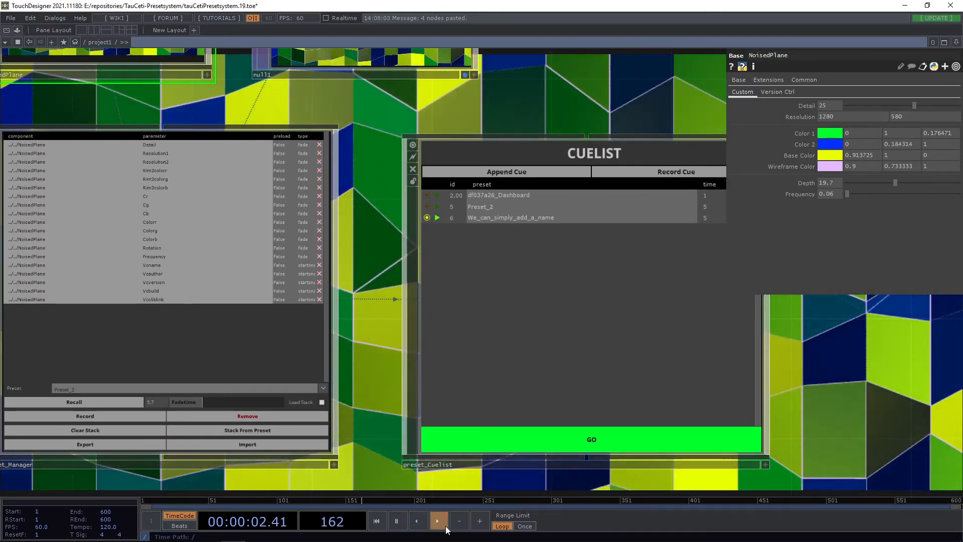